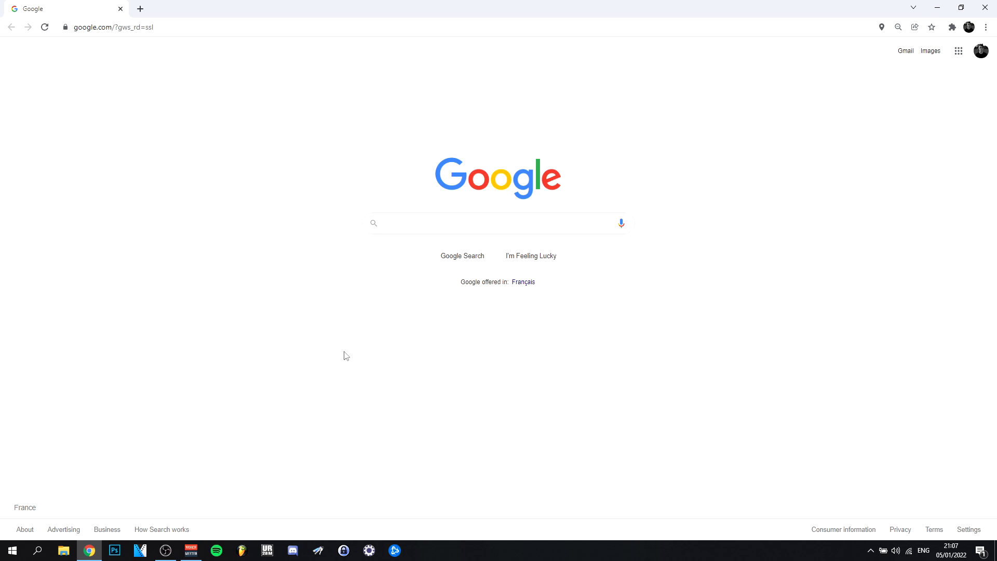
Step: Search Google for "free animated wallpaper"
{"action": "left_click", "coordinate": [497, 223]}
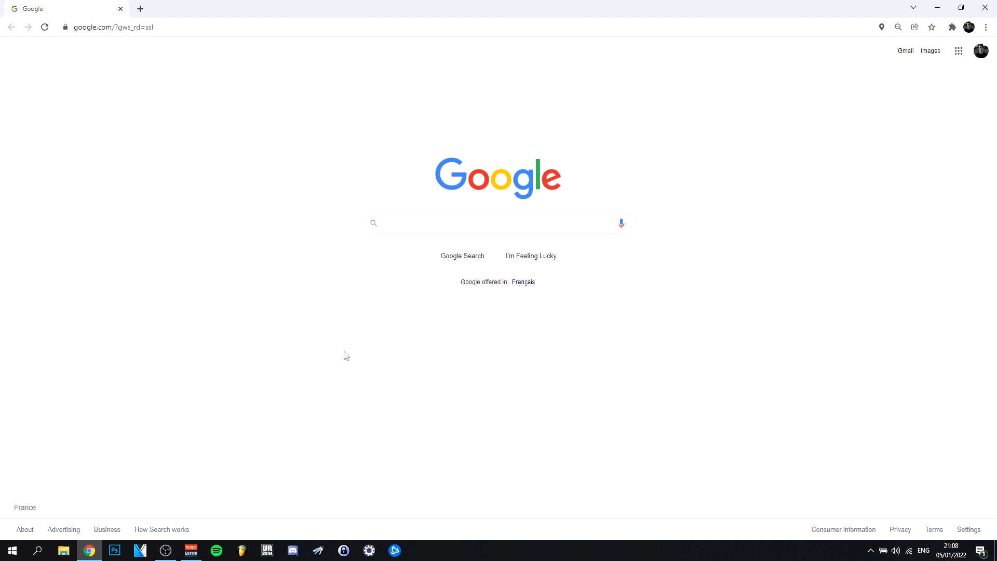
{"action": "type", "text": "free animated wallpaper"}
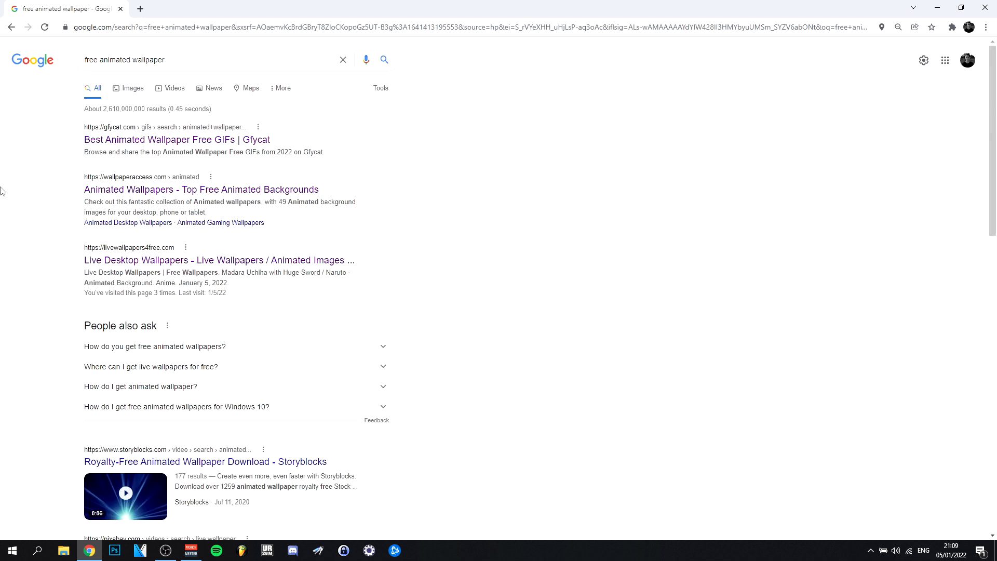
{"action": "mouse_move", "coordinate": [22, 219]}
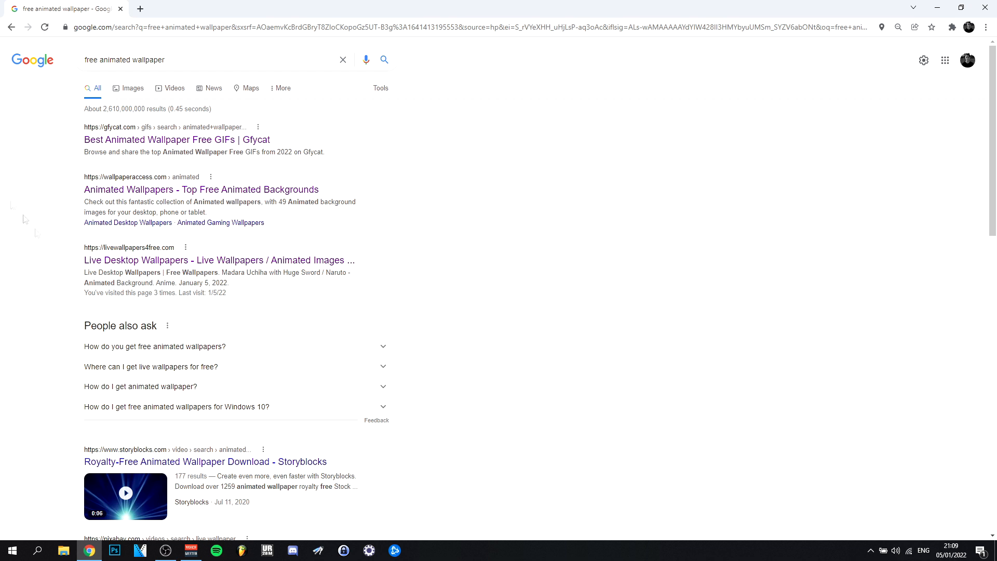
{"action": "mouse_move", "coordinate": [138, 259]}
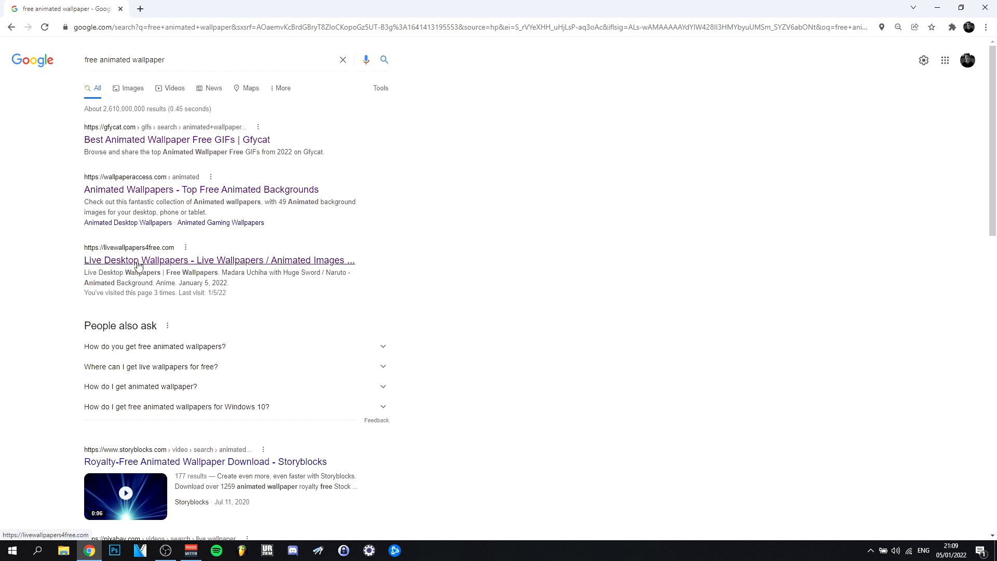
Step: Go to the livewallpapers4free.com result and scroll its wallpaper listing to the bottom
{"action": "left_click", "coordinate": [219, 260]}
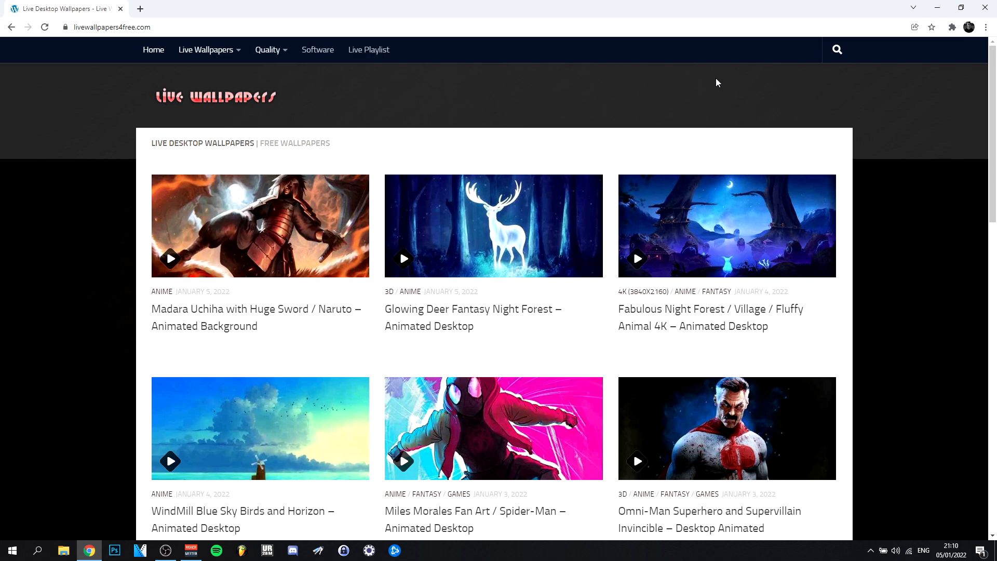
{"action": "scroll", "scroll_direction": "down", "scroll_amount": 3}
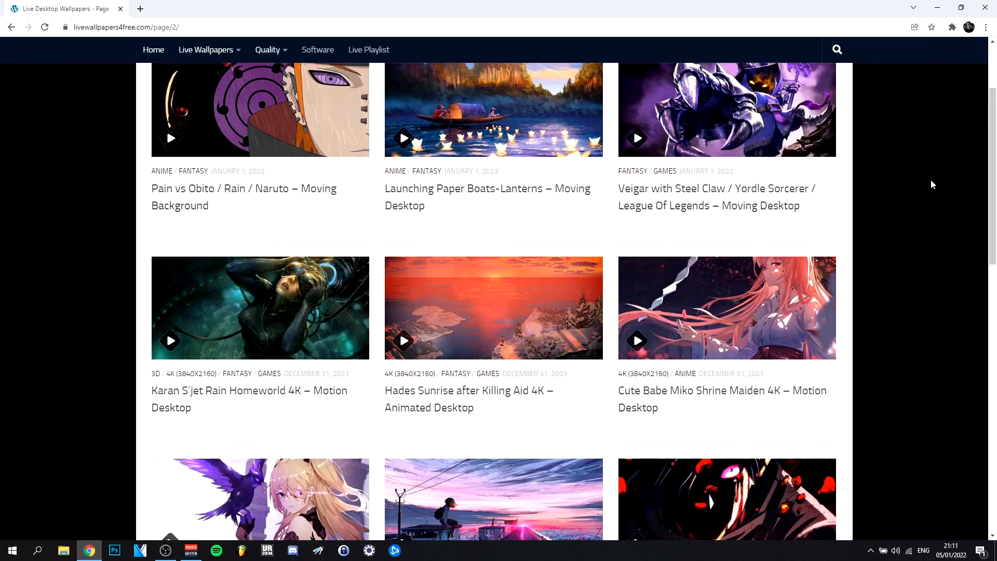
{"action": "scroll", "scroll_direction": "down", "scroll_amount": 3}
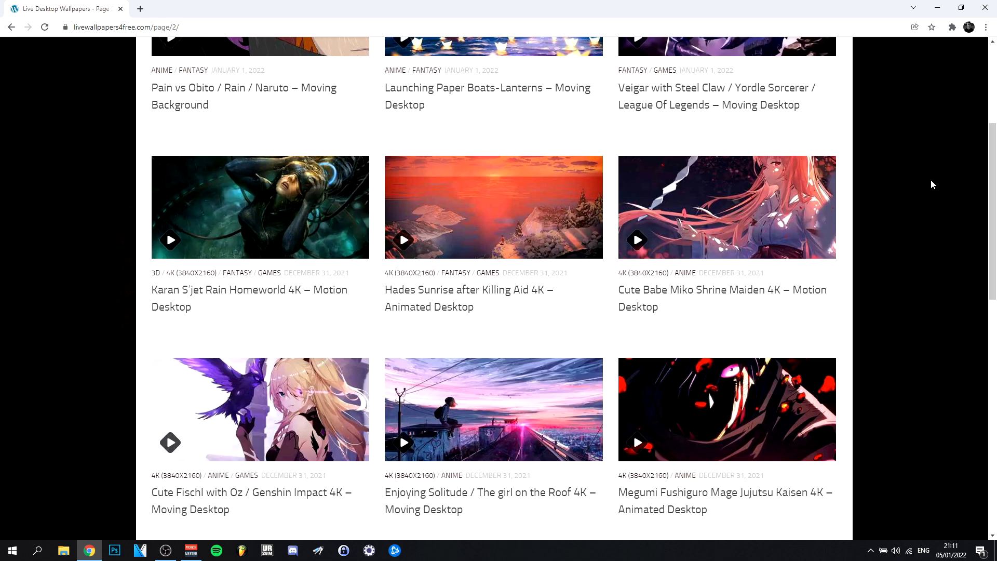
{"action": "scroll", "scroll_direction": "down", "scroll_amount": 3}
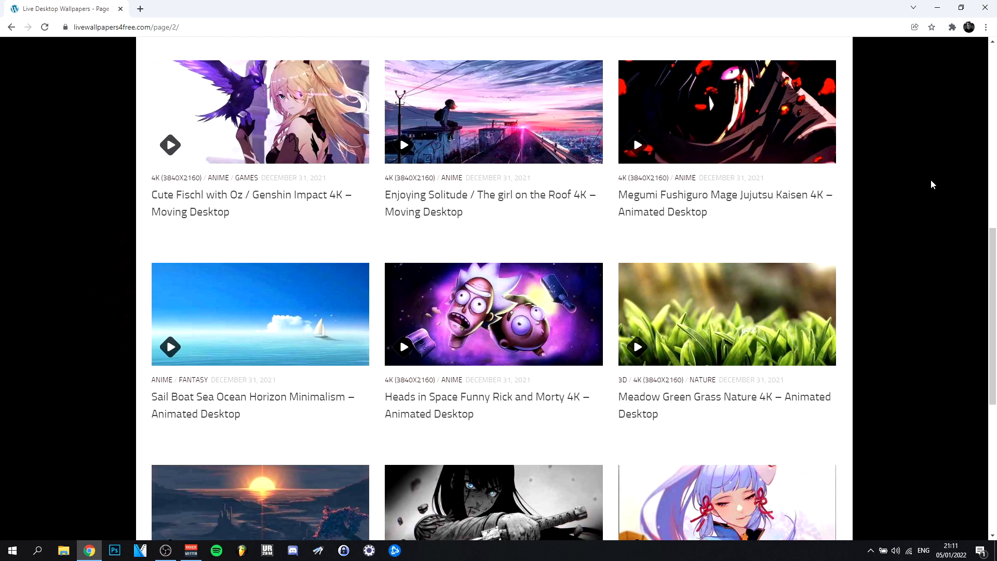
{"action": "scroll", "scroll_direction": "down", "scroll_amount": 3}
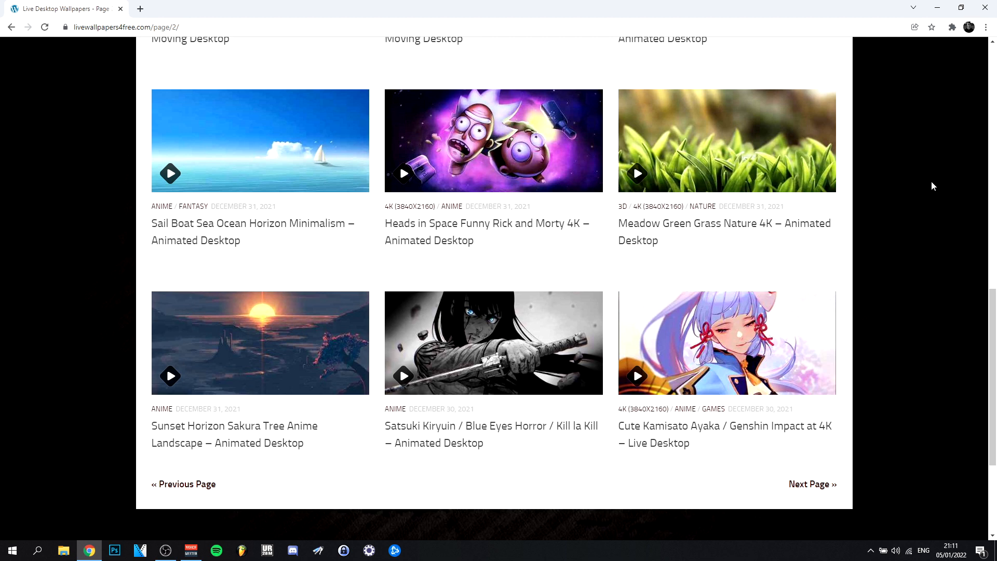
Step: Move to the next listing page, preview the Gasoline Filling Station wallpaper, and return to the listings
{"action": "left_click", "coordinate": [812, 484]}
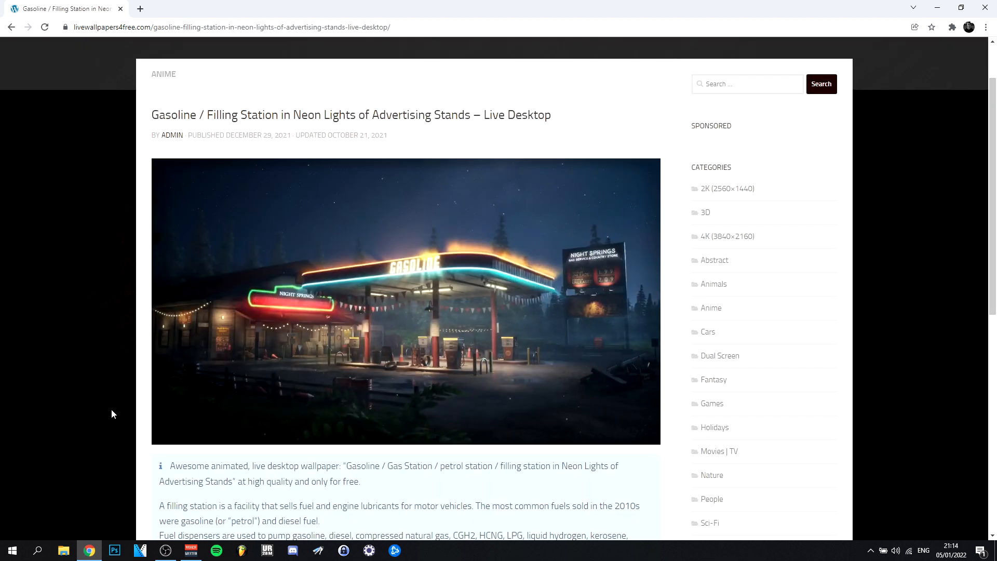
{"action": "left_click", "coordinate": [406, 301]}
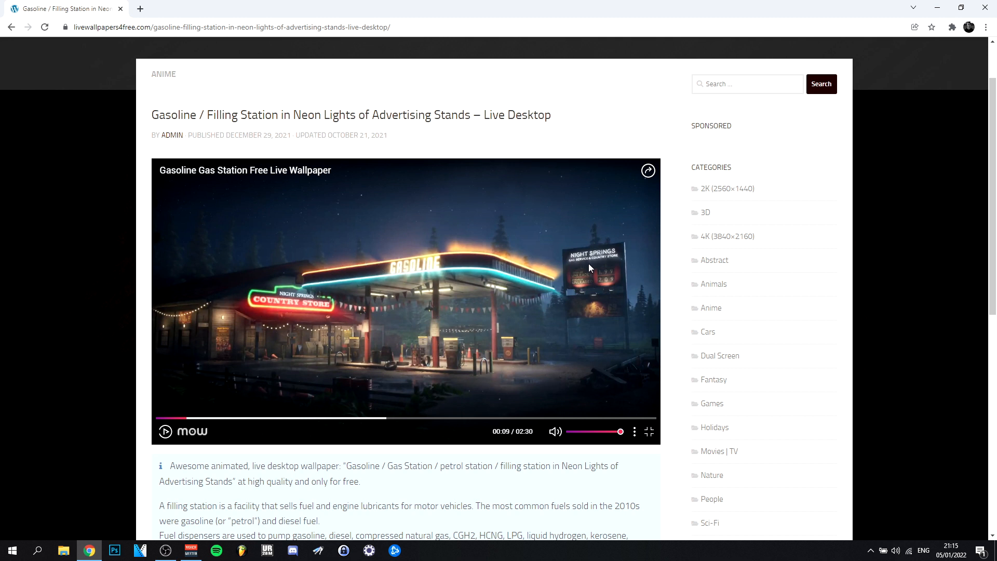
{"action": "mouse_move", "coordinate": [34, 295]}
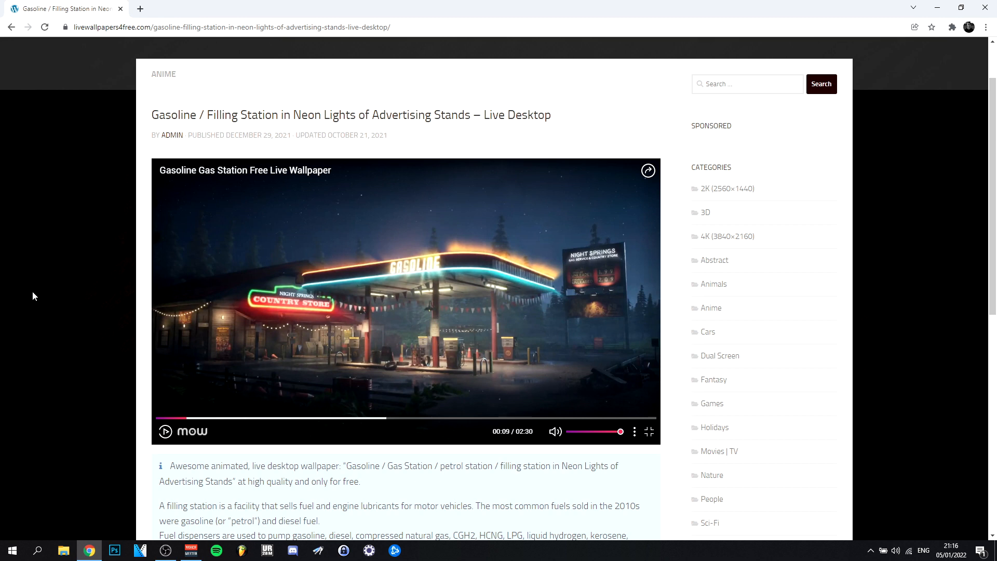
{"action": "left_click", "coordinate": [11, 27]}
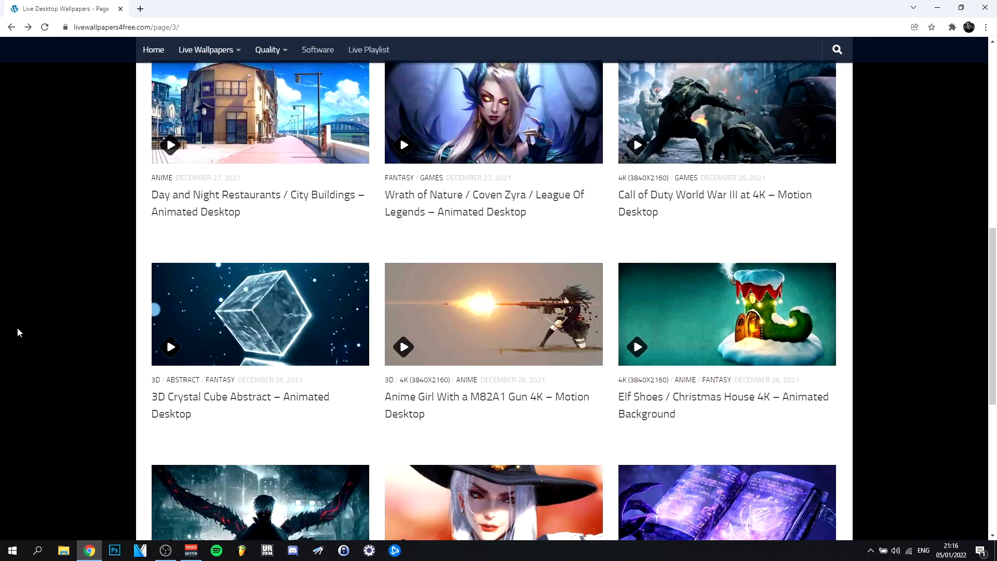
Step: Scroll the Binding Of Ipos Guild Wars 2 page down to its MP4 download link
{"action": "scroll", "scroll_direction": "down", "scroll_amount": 3}
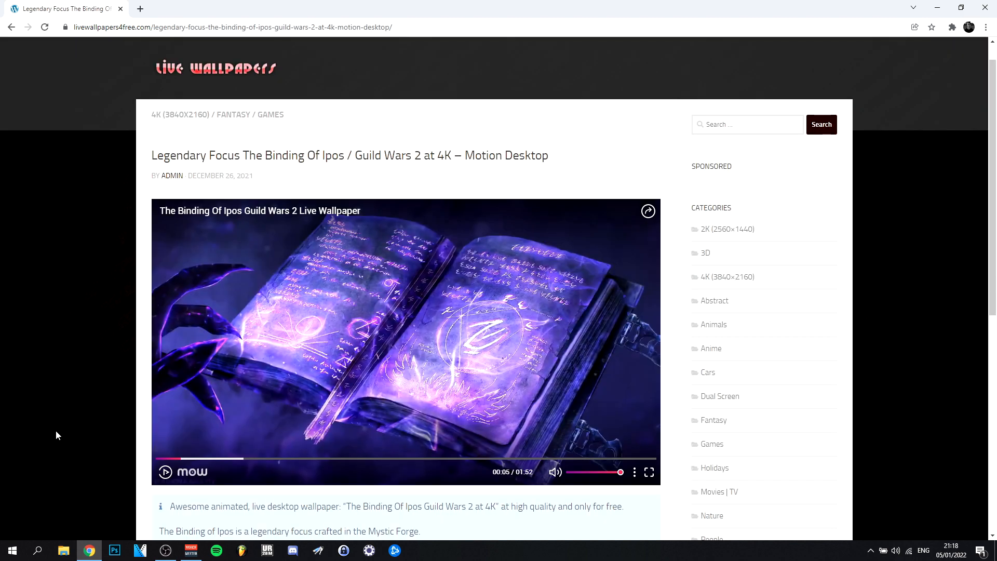
{"action": "mouse_move", "coordinate": [165, 375]}
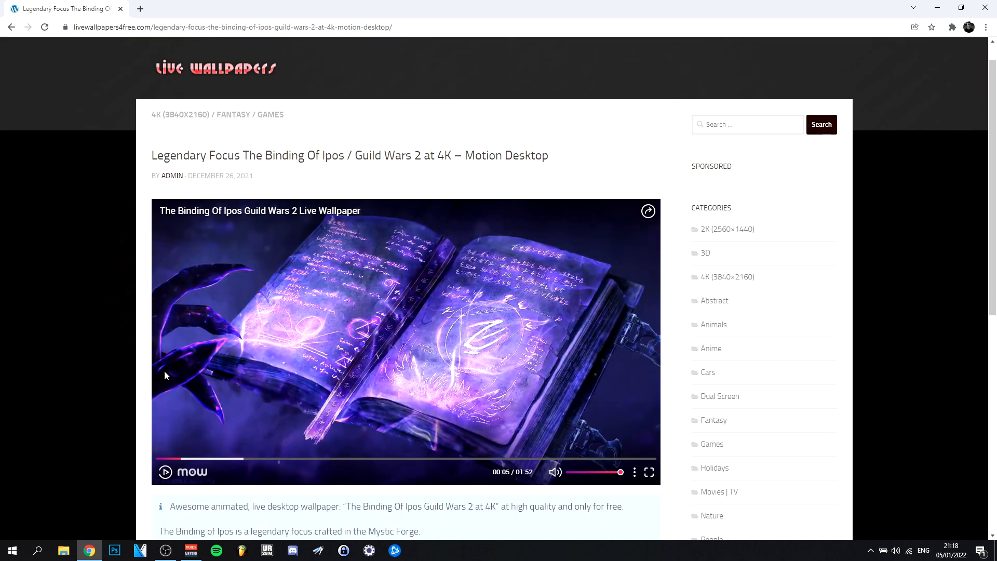
{"action": "scroll", "scroll_direction": "down", "scroll_amount": 3}
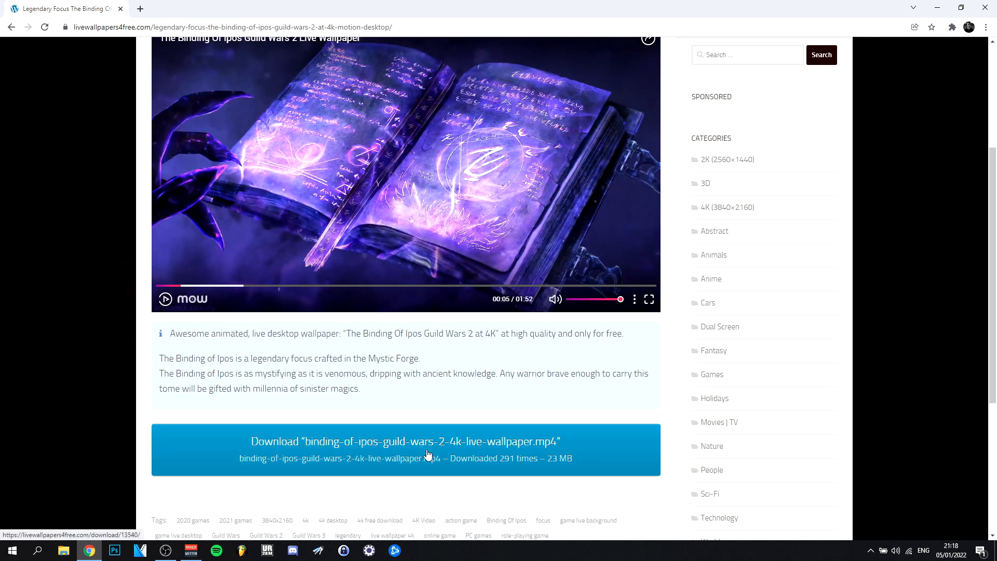
Step: Download the Binding Of Ipos MP4 and show the downloaded file in its folder
{"action": "left_click", "coordinate": [405, 440]}
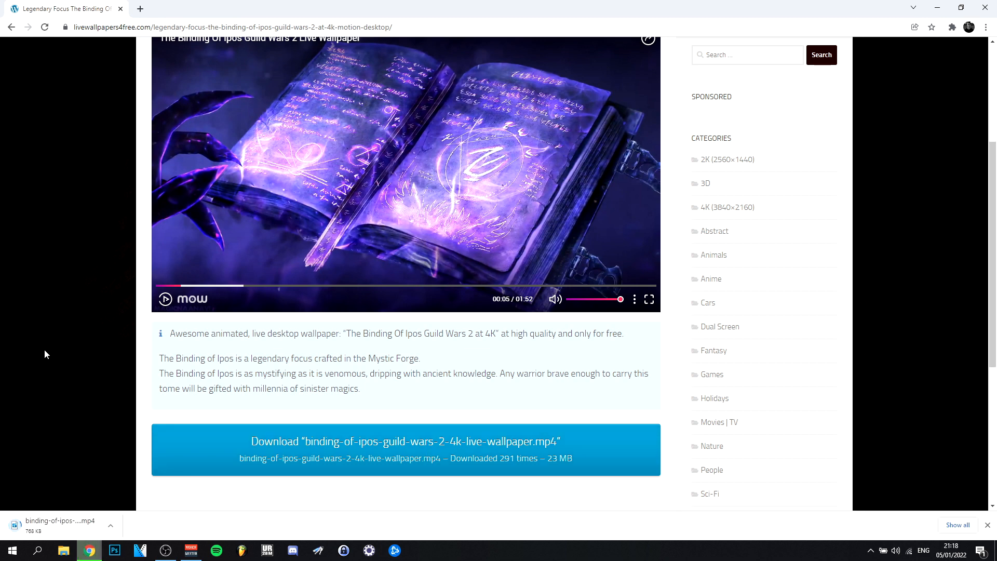
{"action": "scroll", "scroll_direction": "down", "scroll_amount": 3}
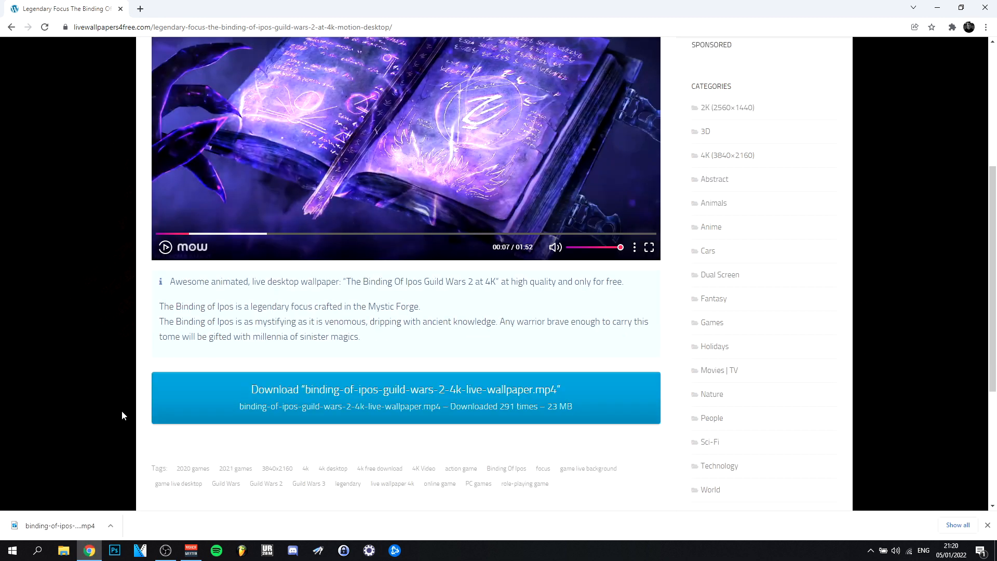
{"action": "left_click", "coordinate": [111, 525]}
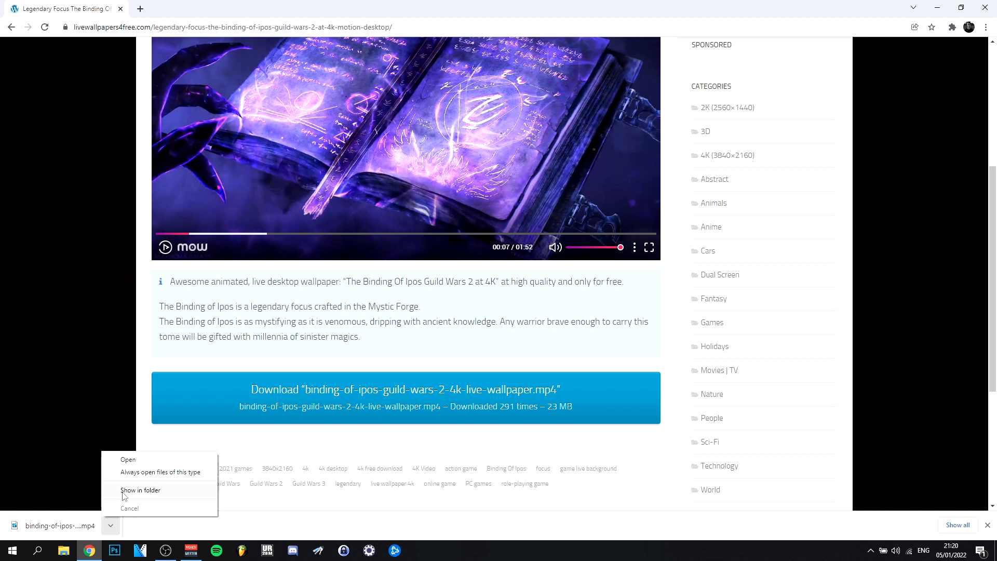
{"action": "left_click", "coordinate": [128, 459]}
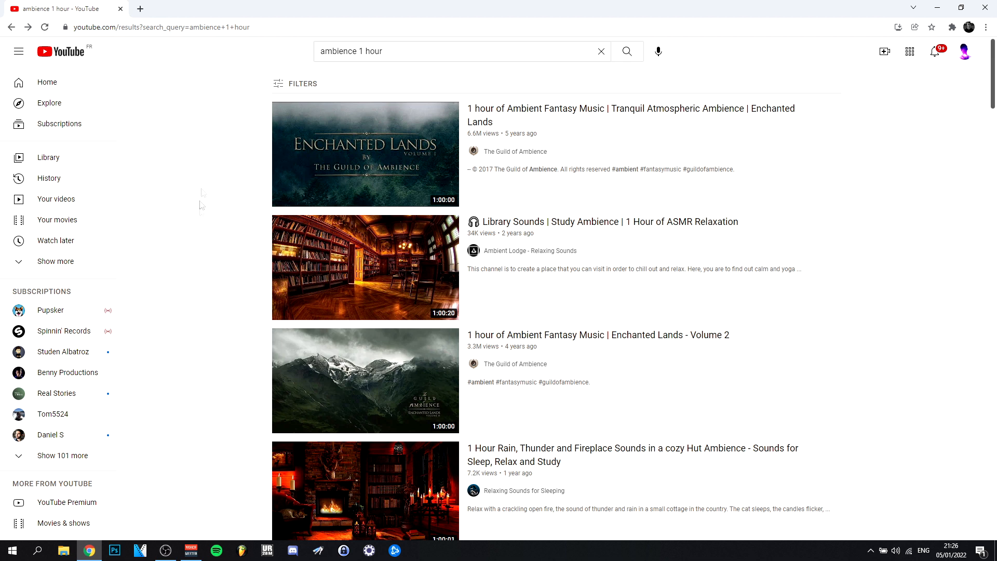
{"action": "mouse_move", "coordinate": [200, 215]}
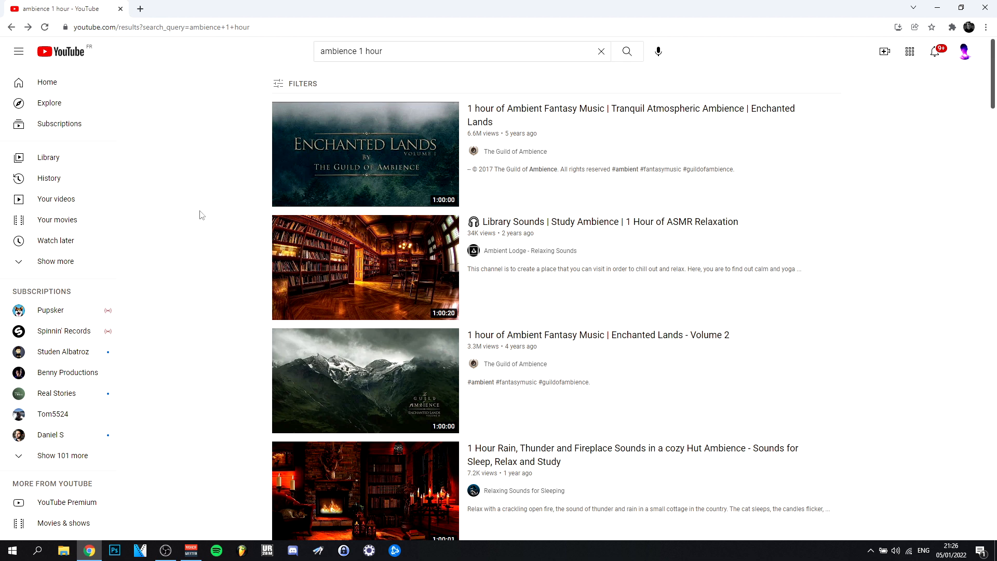
Step: Scroll the "ambience 1 hour" results and start the Pirate Ship Ambience captain's cabin video
{"action": "scroll", "scroll_direction": "down", "scroll_amount": 3}
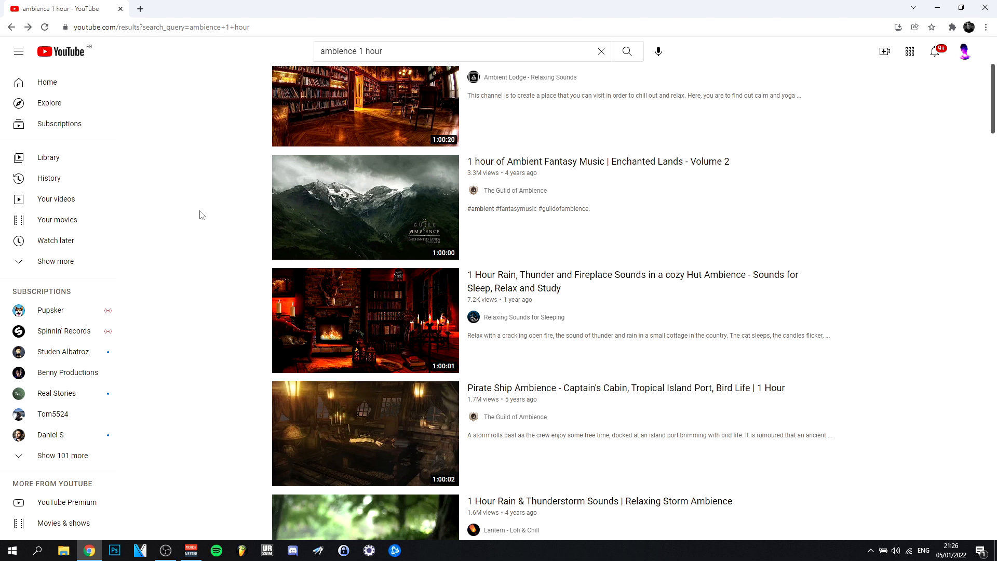
{"action": "scroll", "scroll_direction": "down", "scroll_amount": 3}
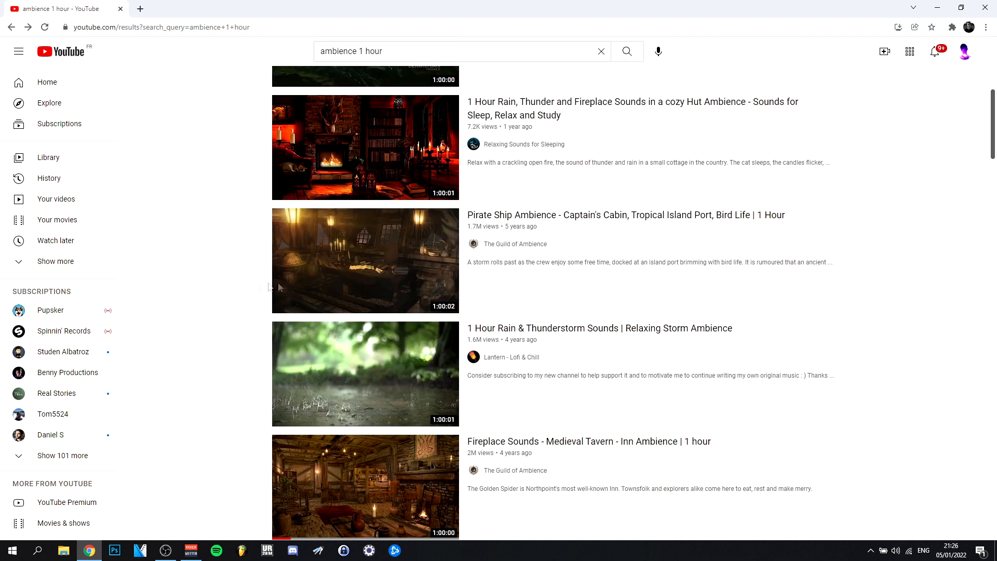
{"action": "left_click", "coordinate": [364, 260]}
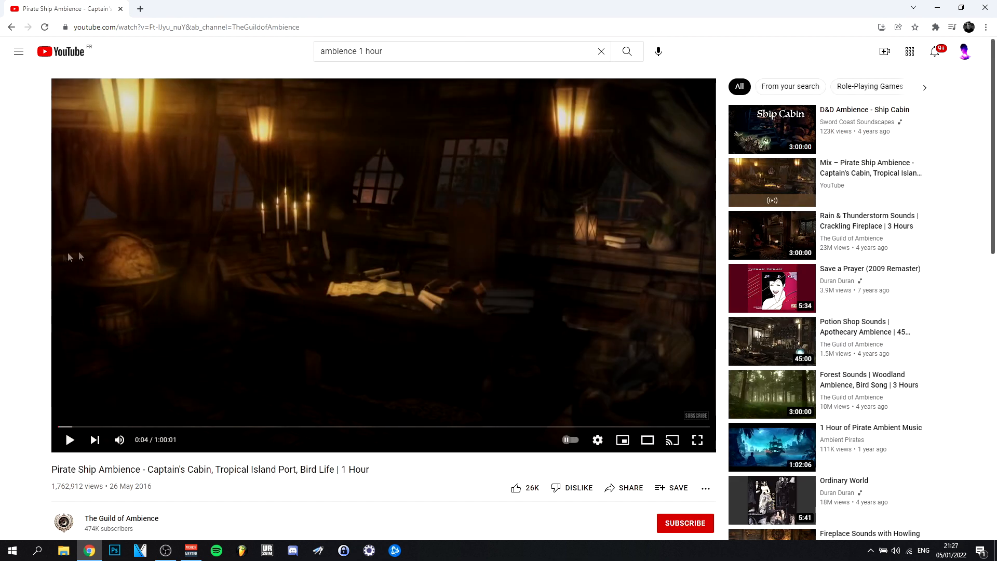
{"action": "left_click", "coordinate": [697, 439]}
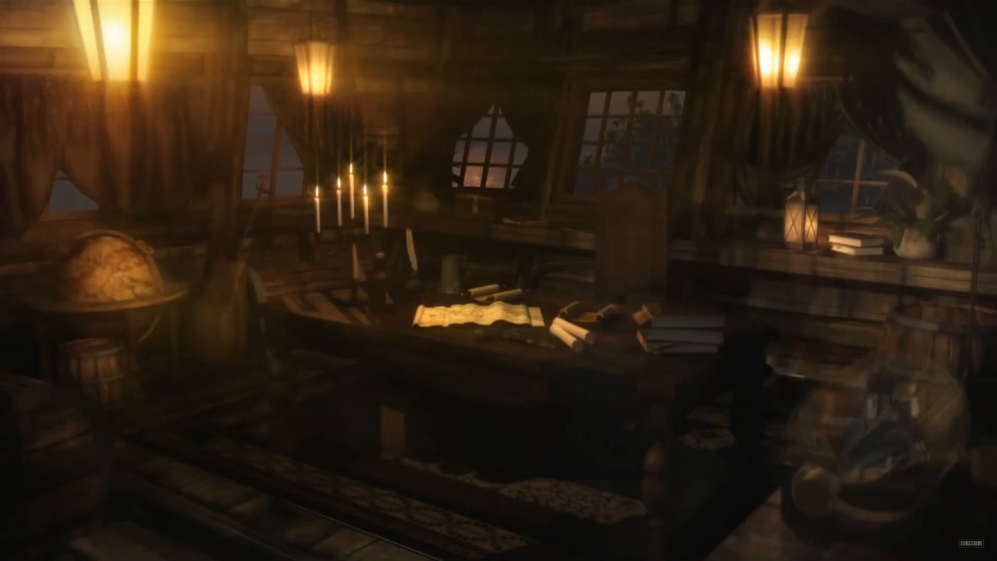
{"action": "left_click", "coordinate": [697, 439]}
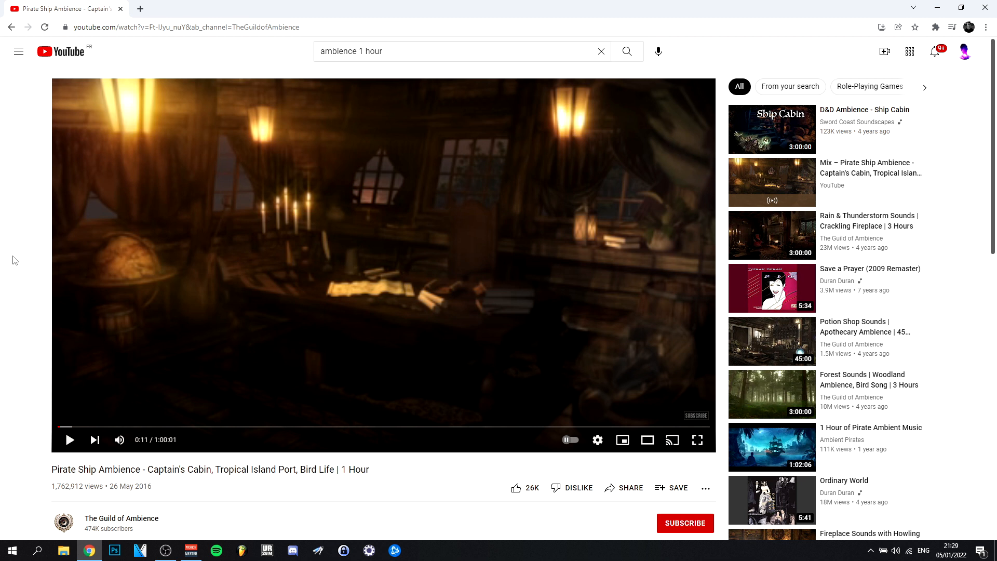
{"action": "mouse_move", "coordinate": [228, 68]}
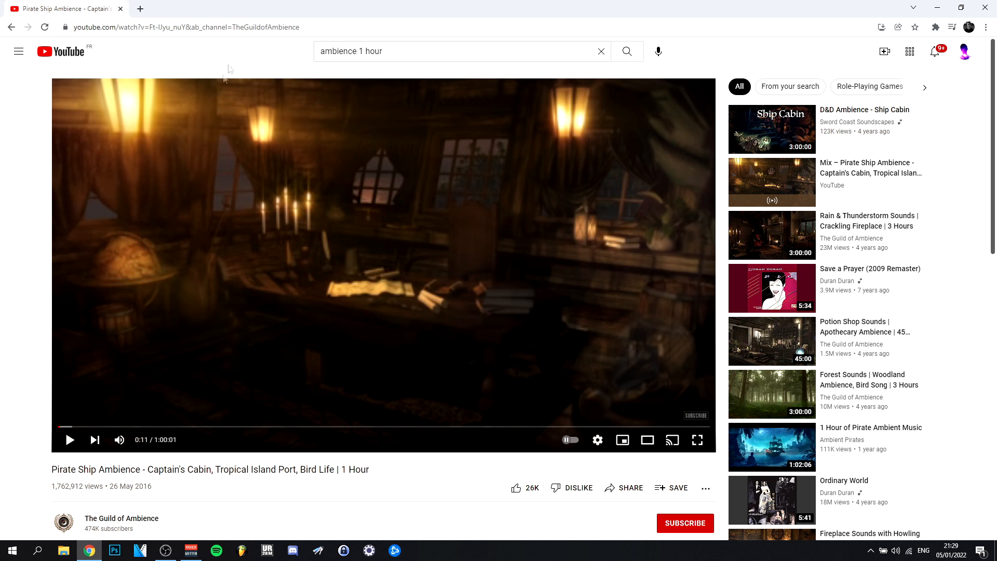
{"action": "left_click", "coordinate": [185, 27]}
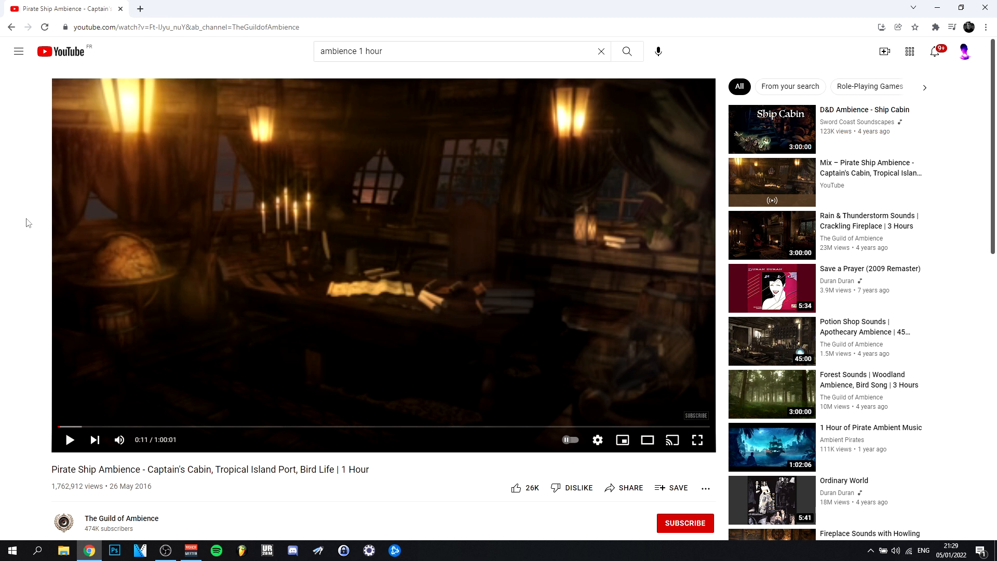
{"action": "mouse_move", "coordinate": [3, 211]}
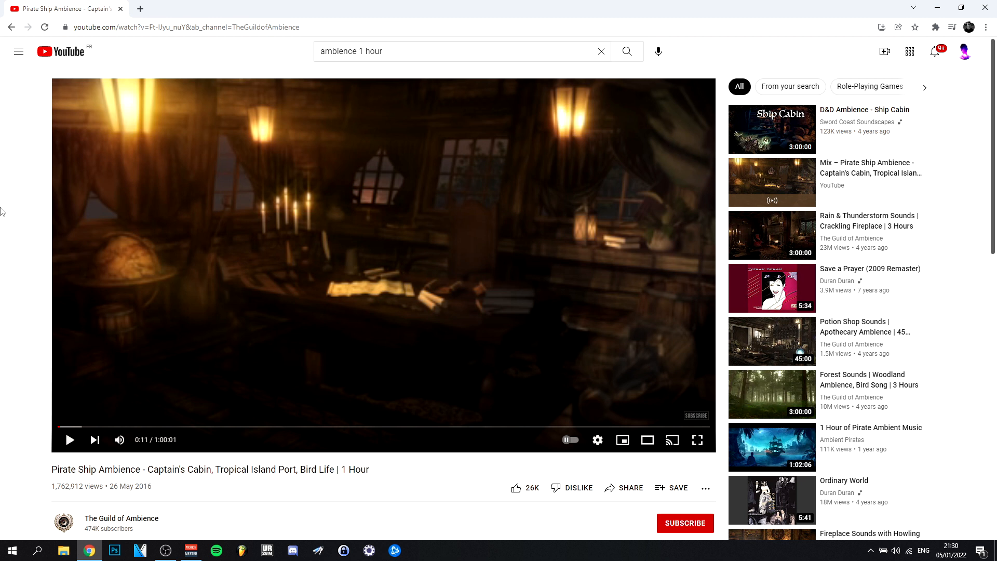